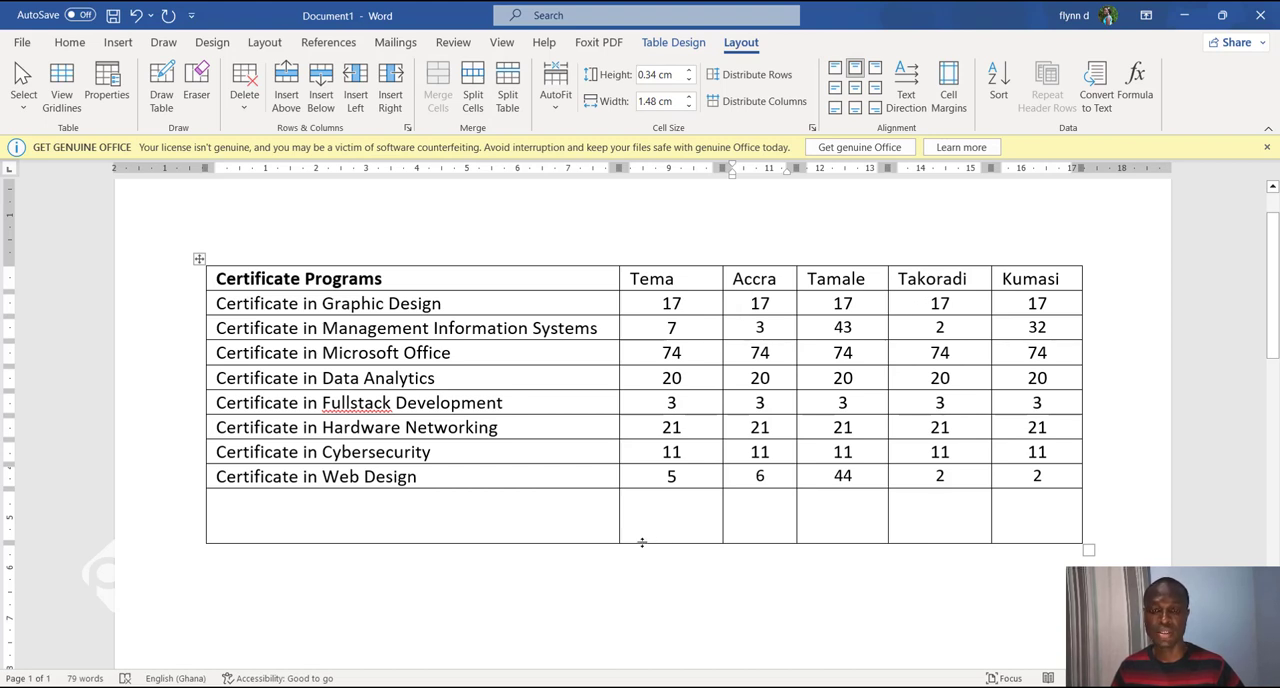
Step: Insert =SUM(ABOVE) totals 158 for Tema and 155 for Accra in the bottom row
left_click(940, 514)
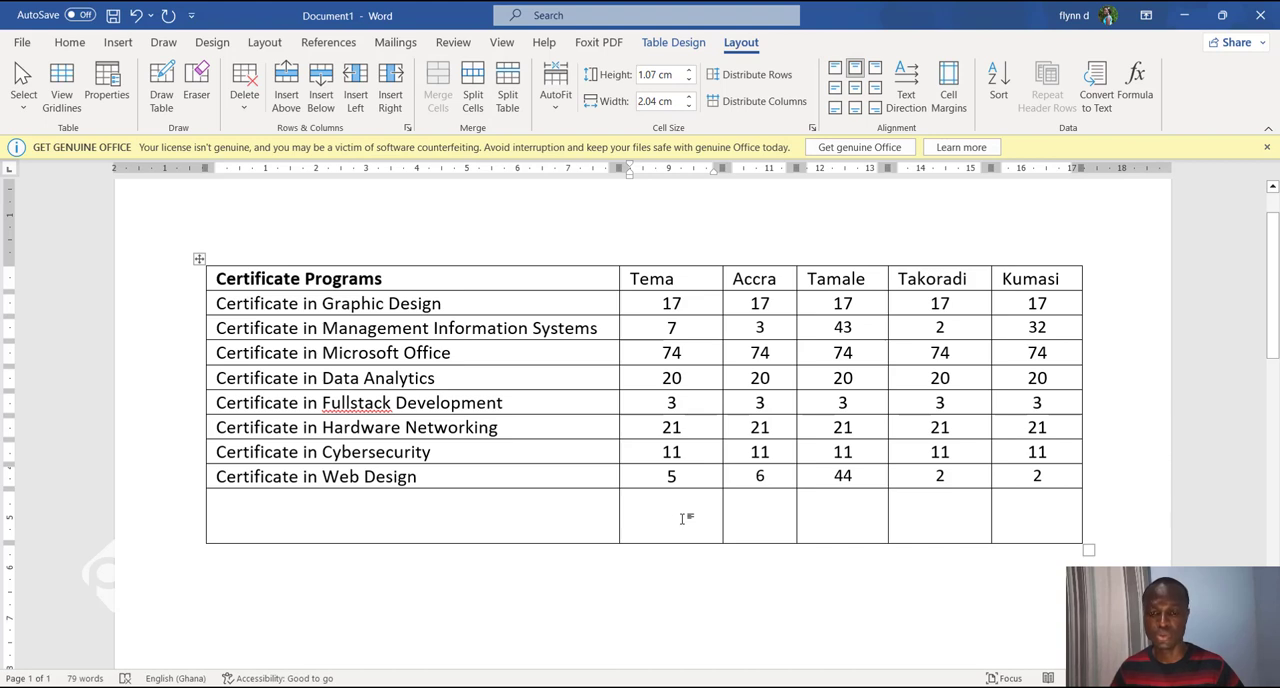
left_click(672, 516)
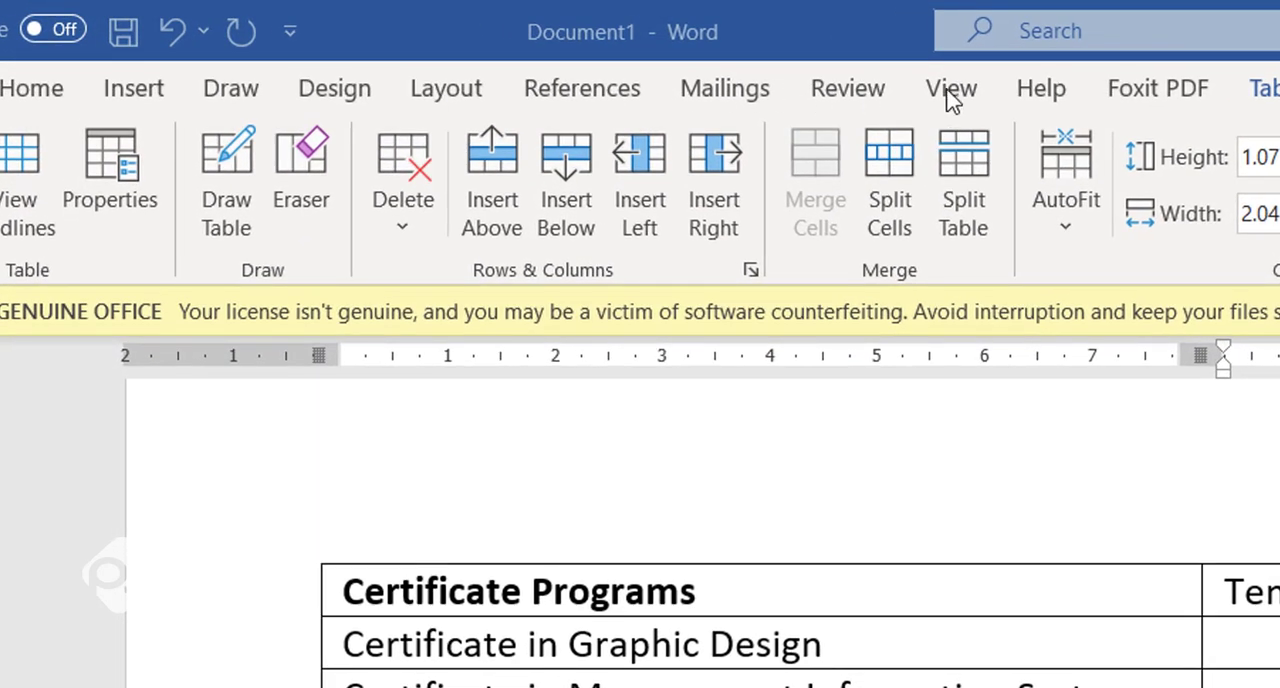
mouse_move(950, 100)
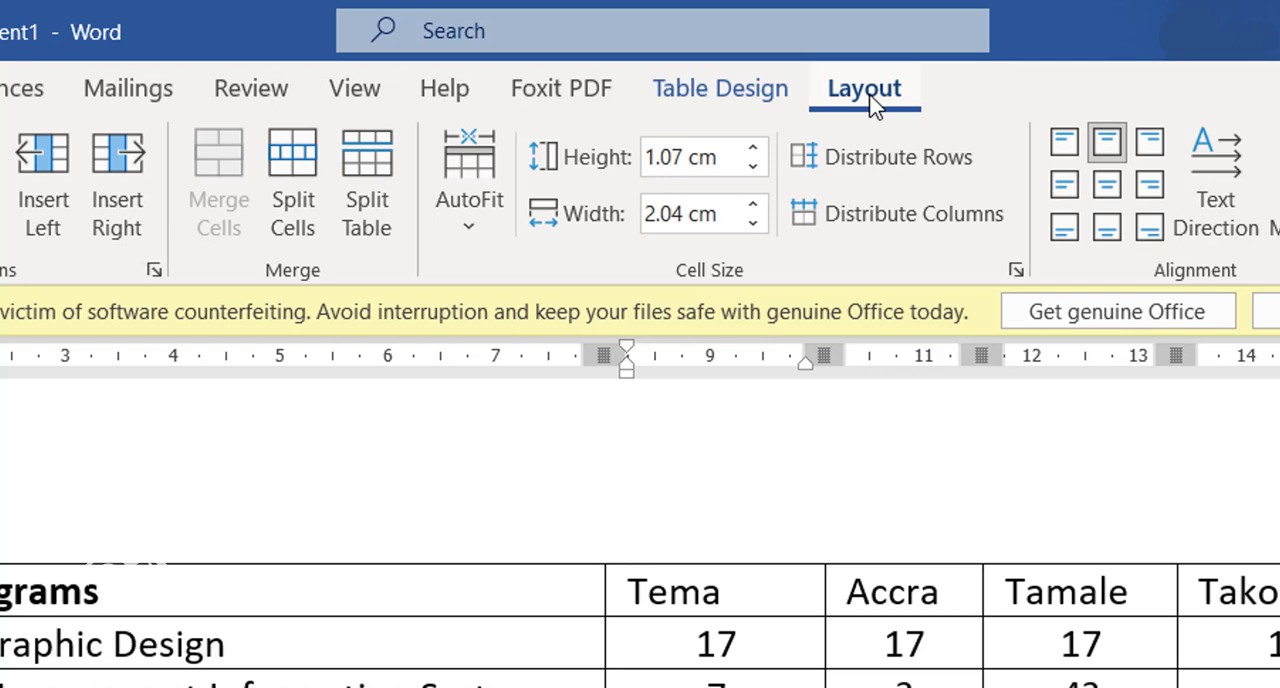
mouse_move(864, 136)
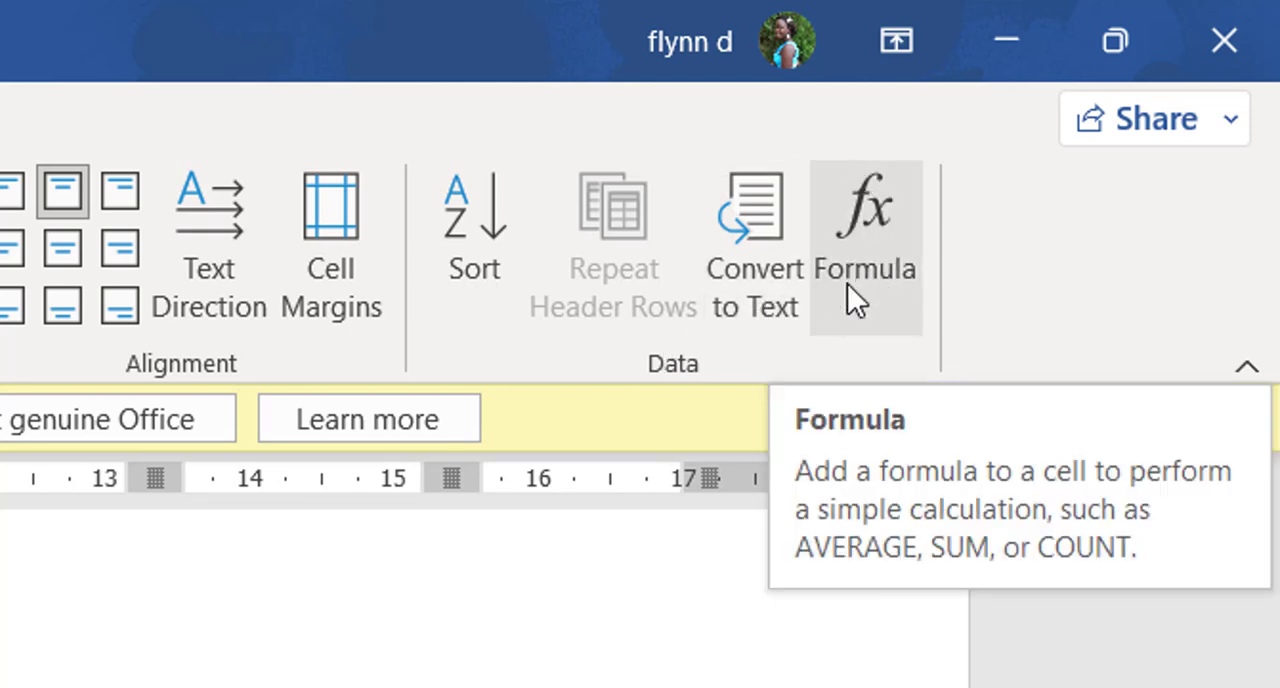
mouse_move(892, 290)
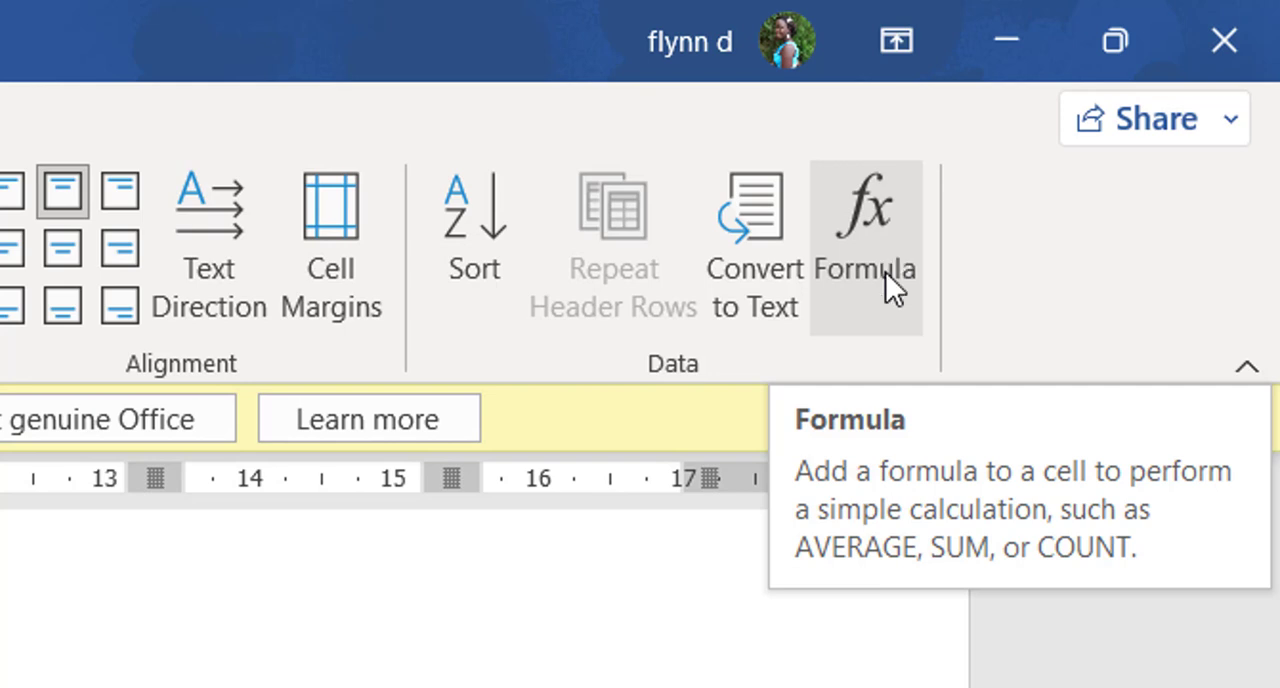
mouse_move(888, 246)
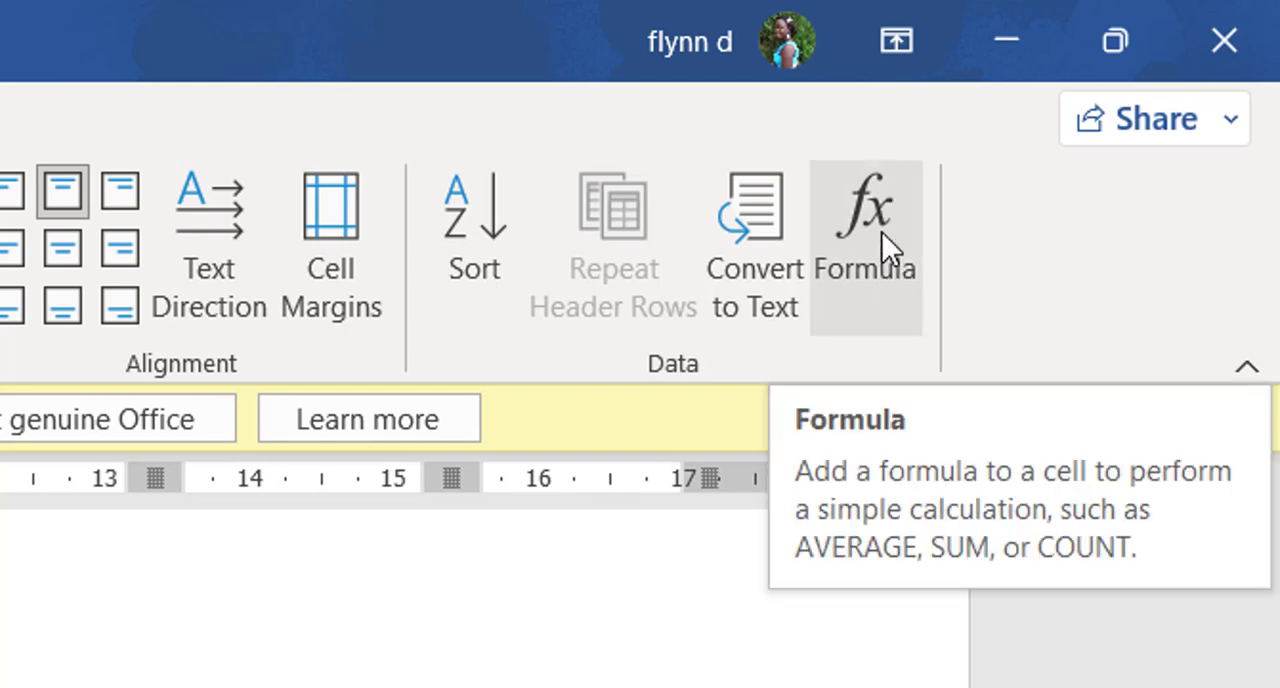
mouse_move(878, 272)
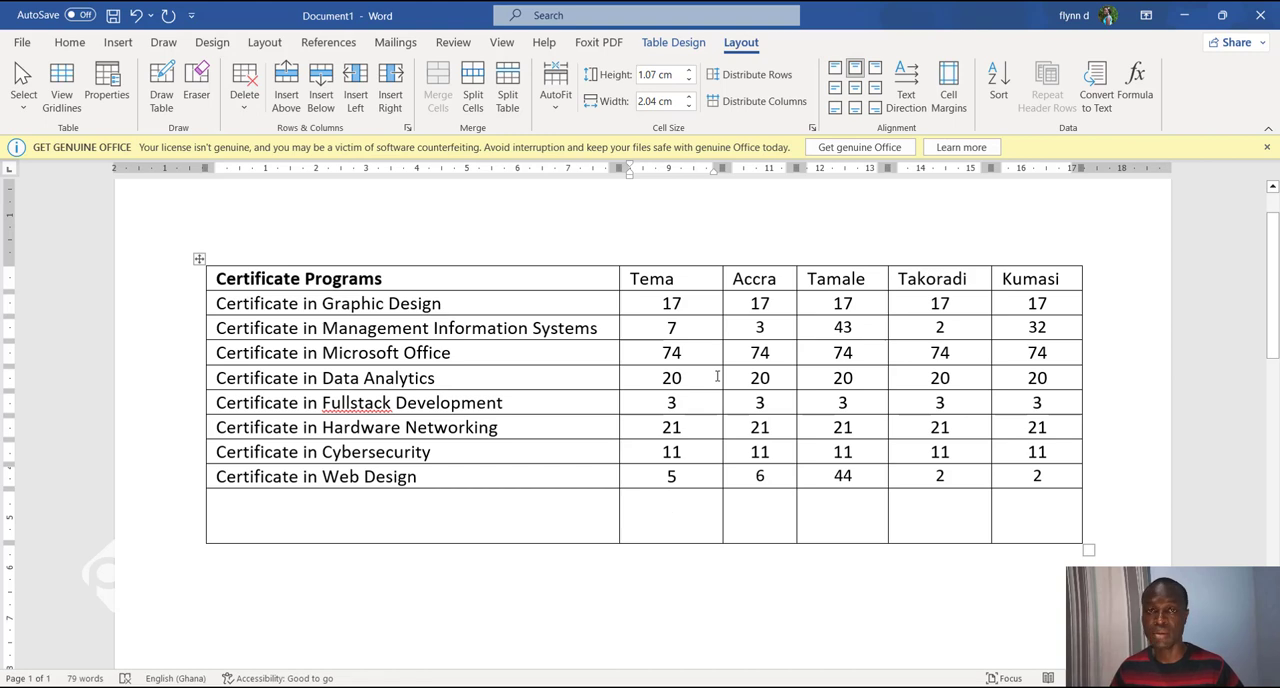
mouse_move(704, 452)
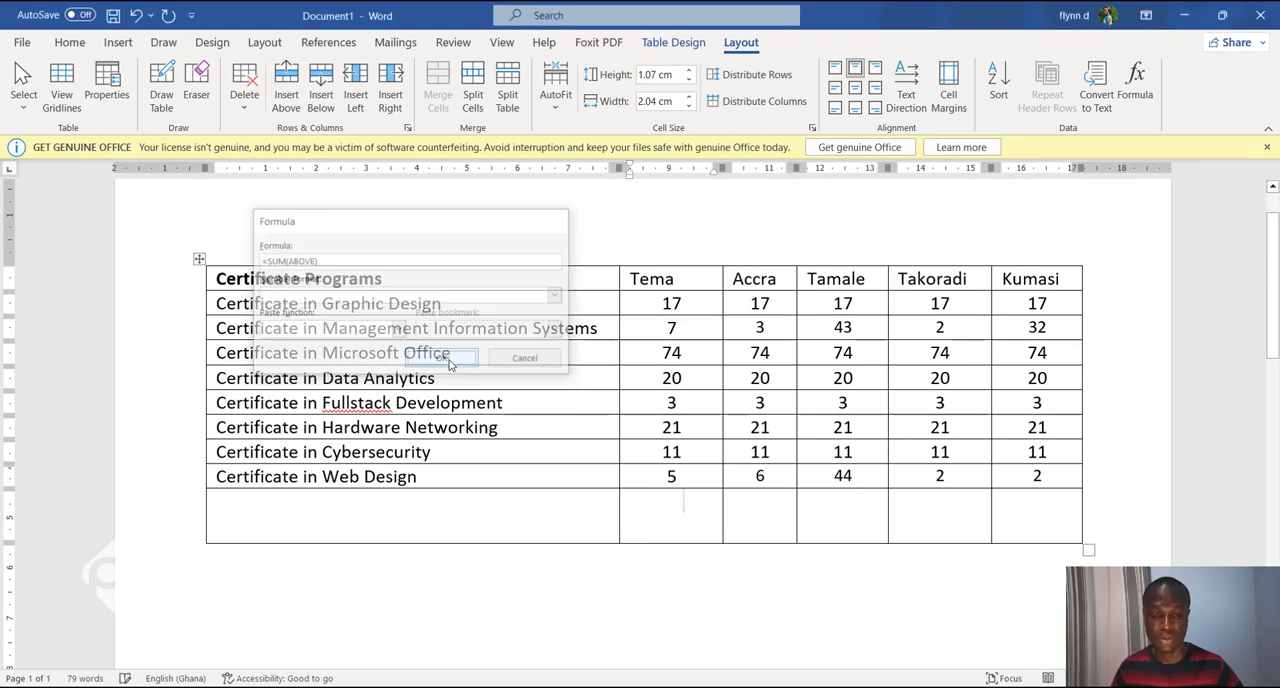
left_click(468, 356)
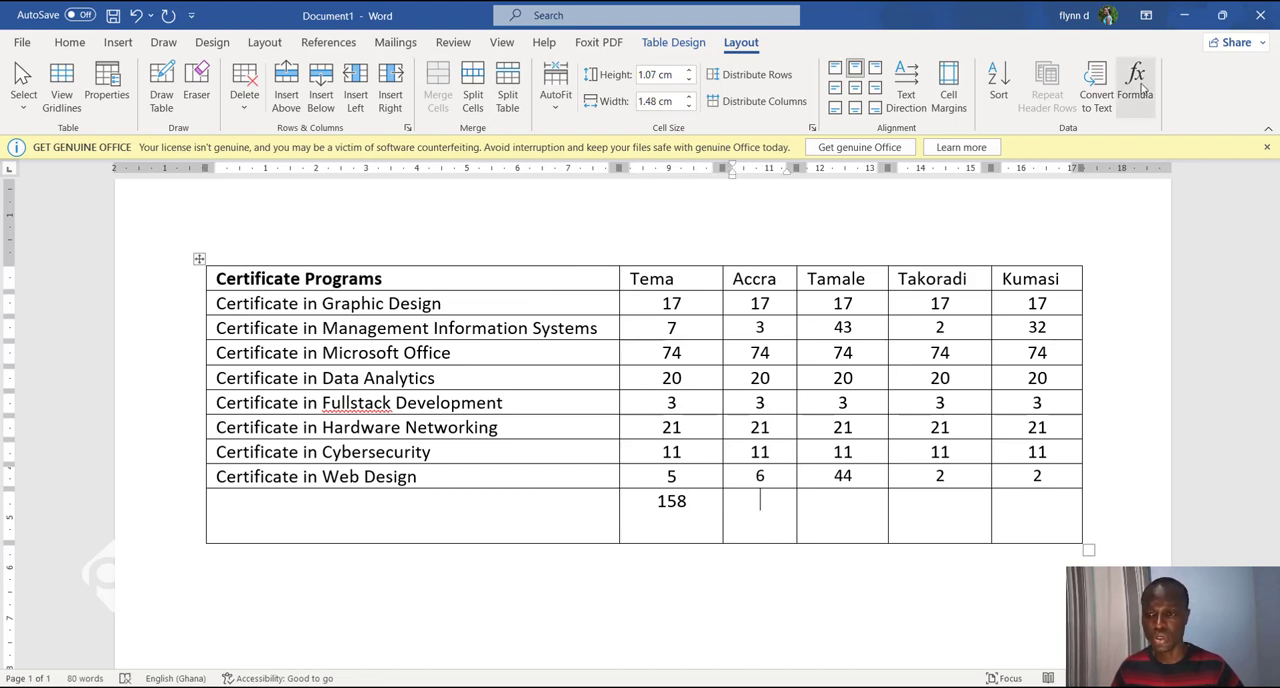
left_click(1116, 84)
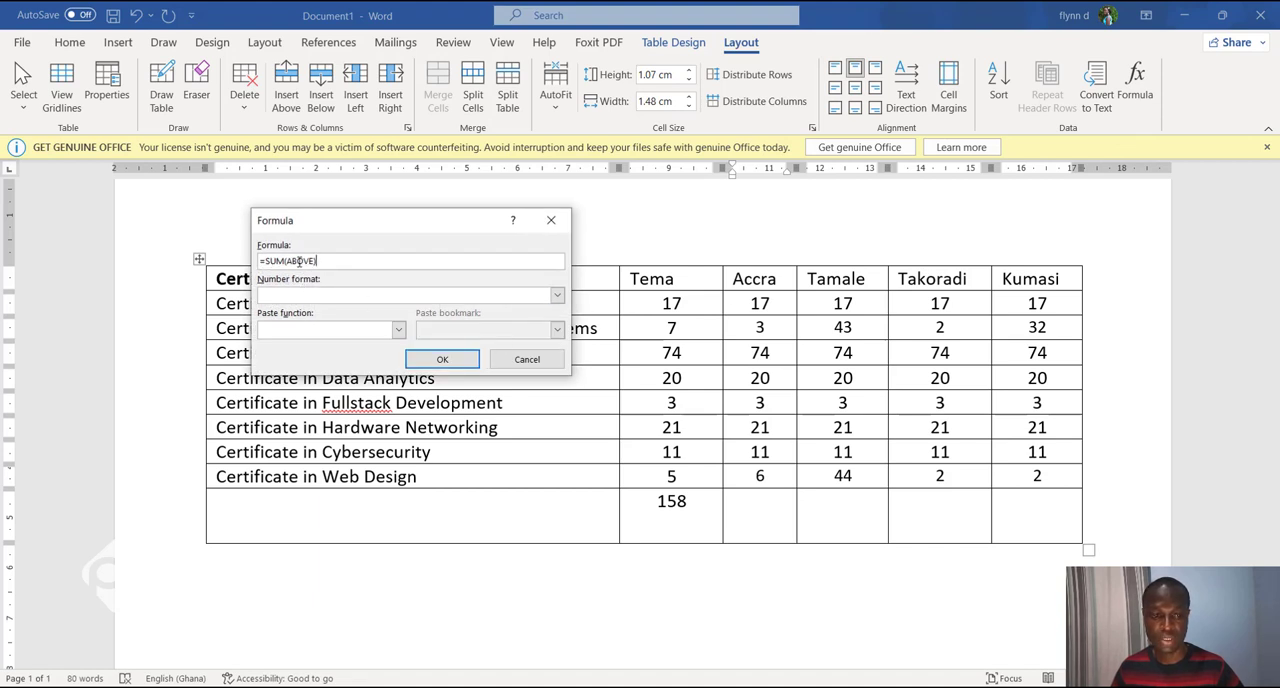
left_click(442, 360)
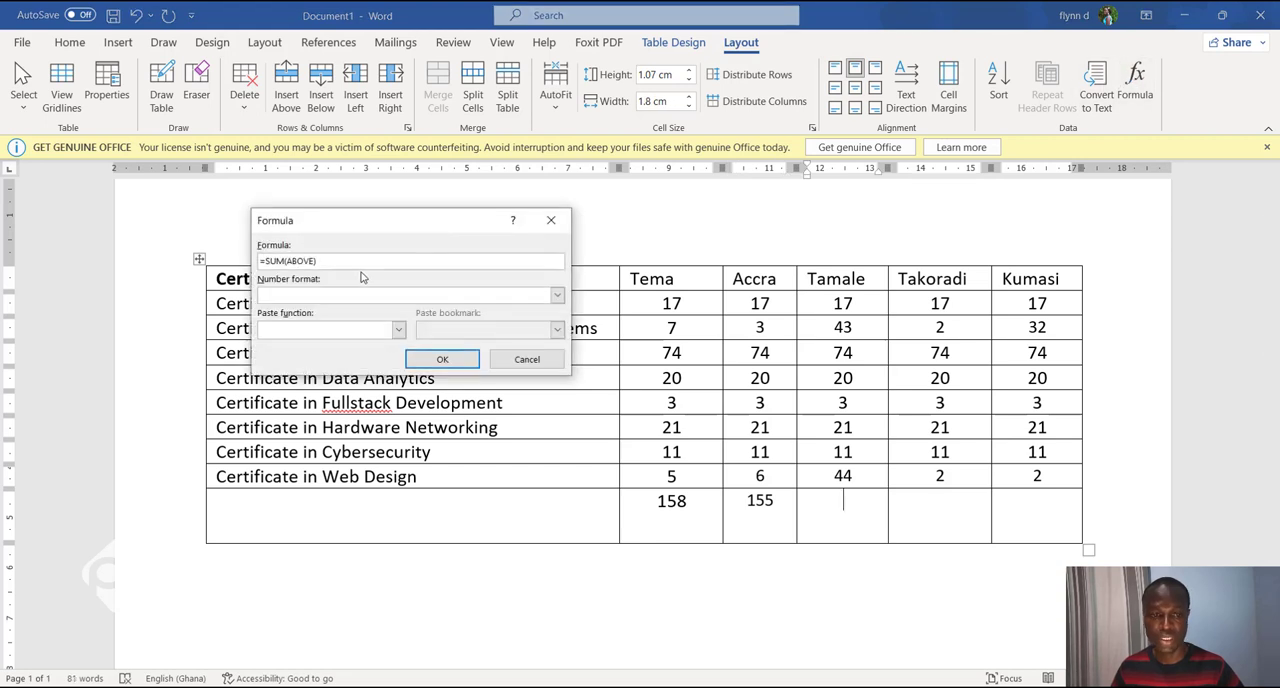
Step: Add the remaining totals 233, 150 and 180 for Tamale, Kumasi and the last city, then select the totals row
left_click(442, 360)
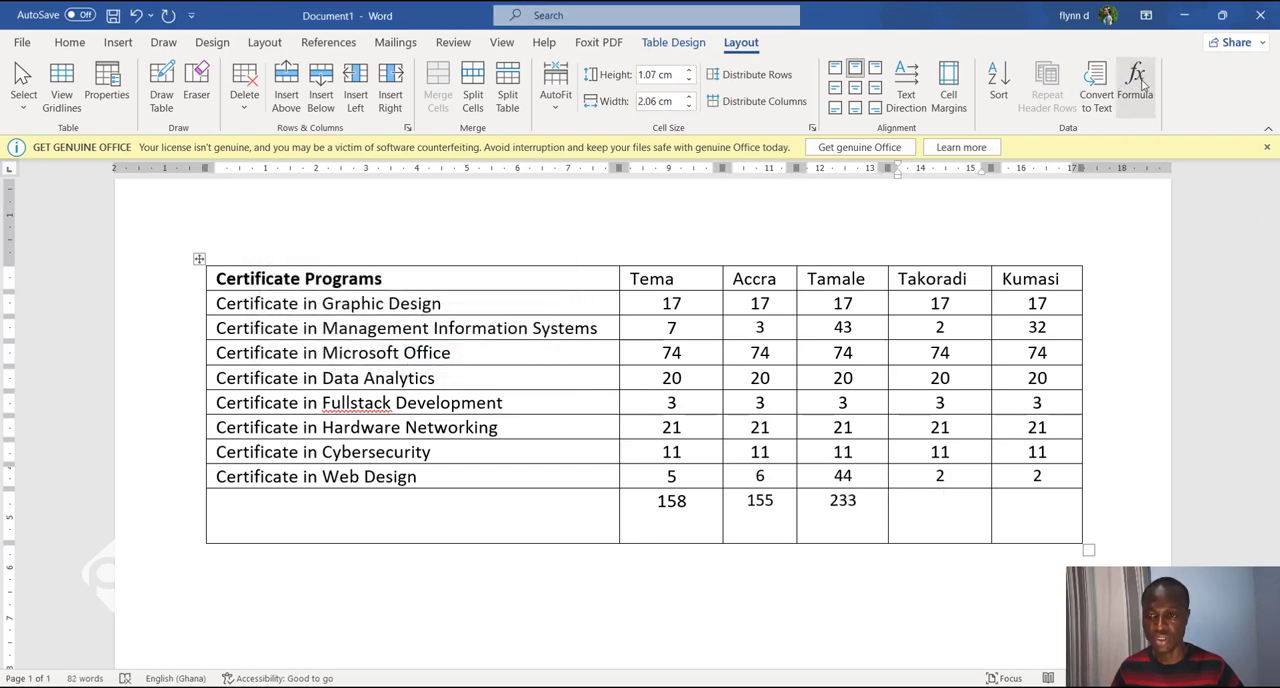
type("150")
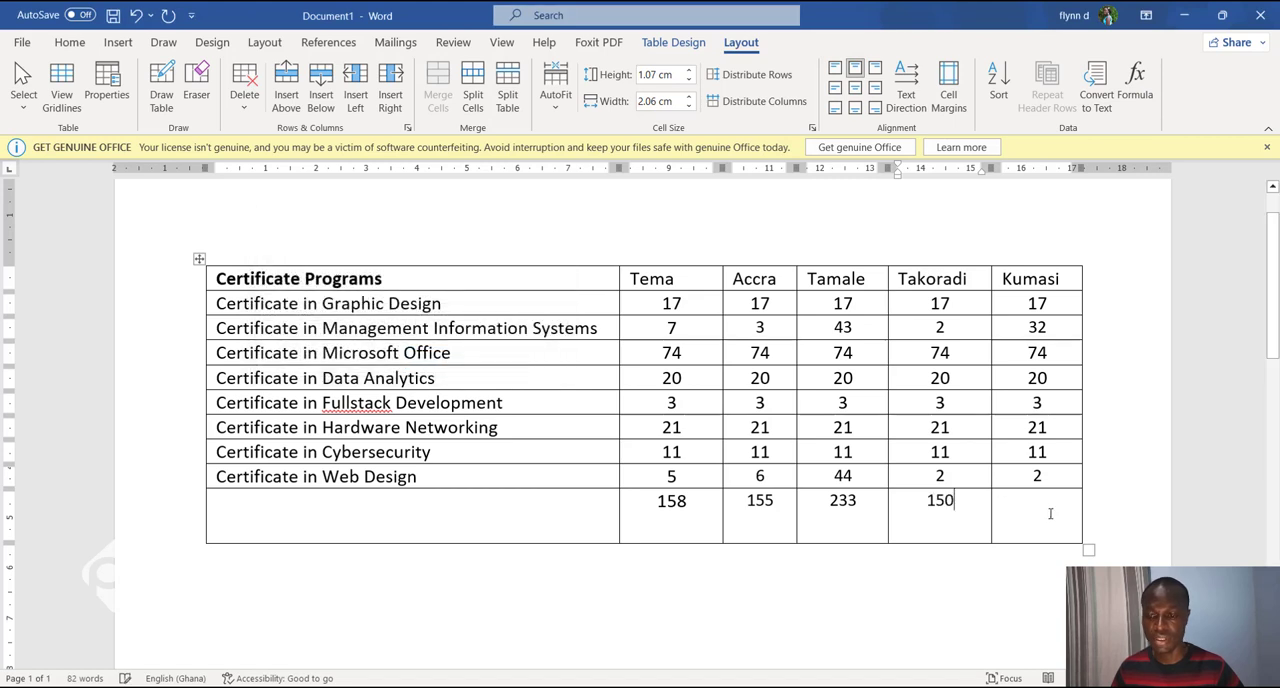
left_click(1116, 84)
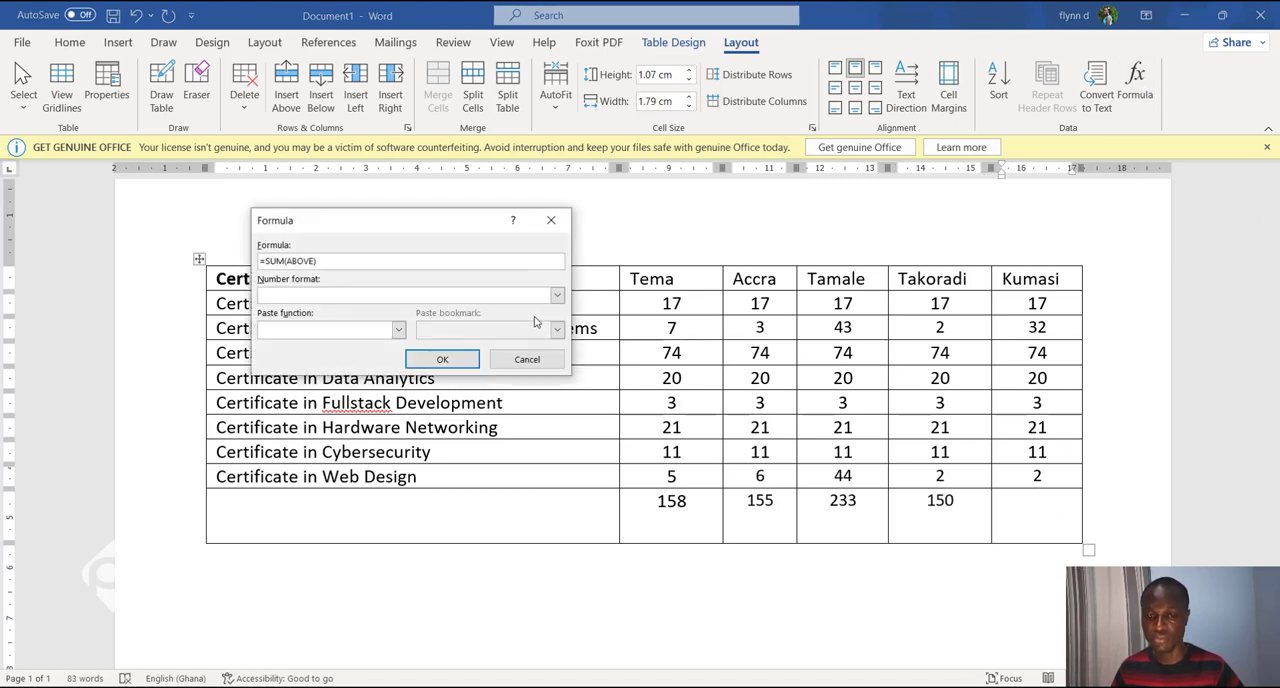
left_click(442, 360)
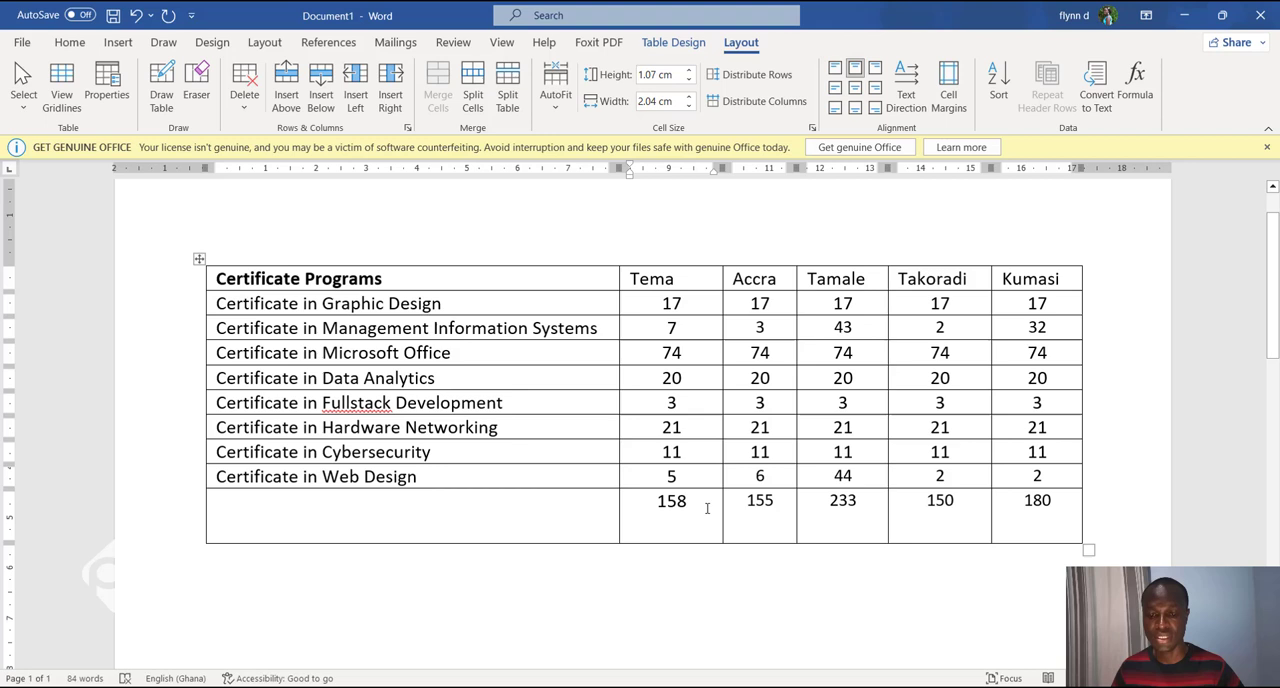
left_click_drag(672, 500, 760, 500)
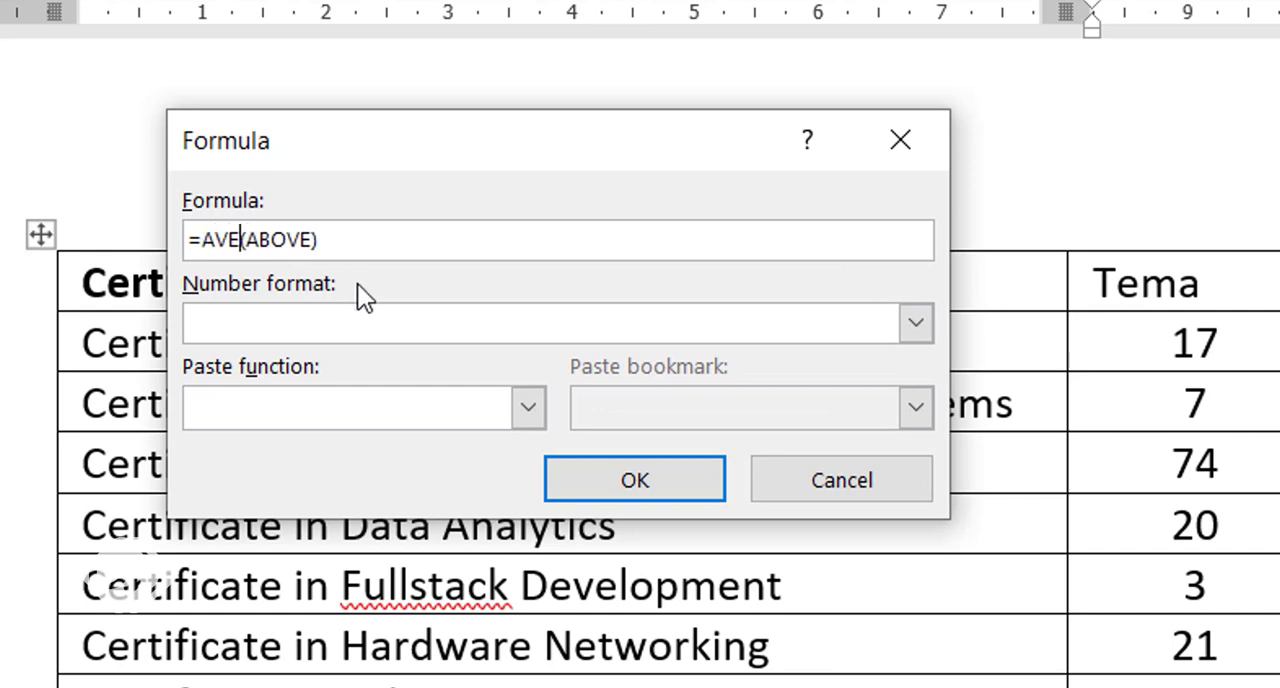
Step: Insert =AVERAGE(ABOVE) results 19.75 under Tema and 19.38 under Accra in the bottom row
type("RAG")
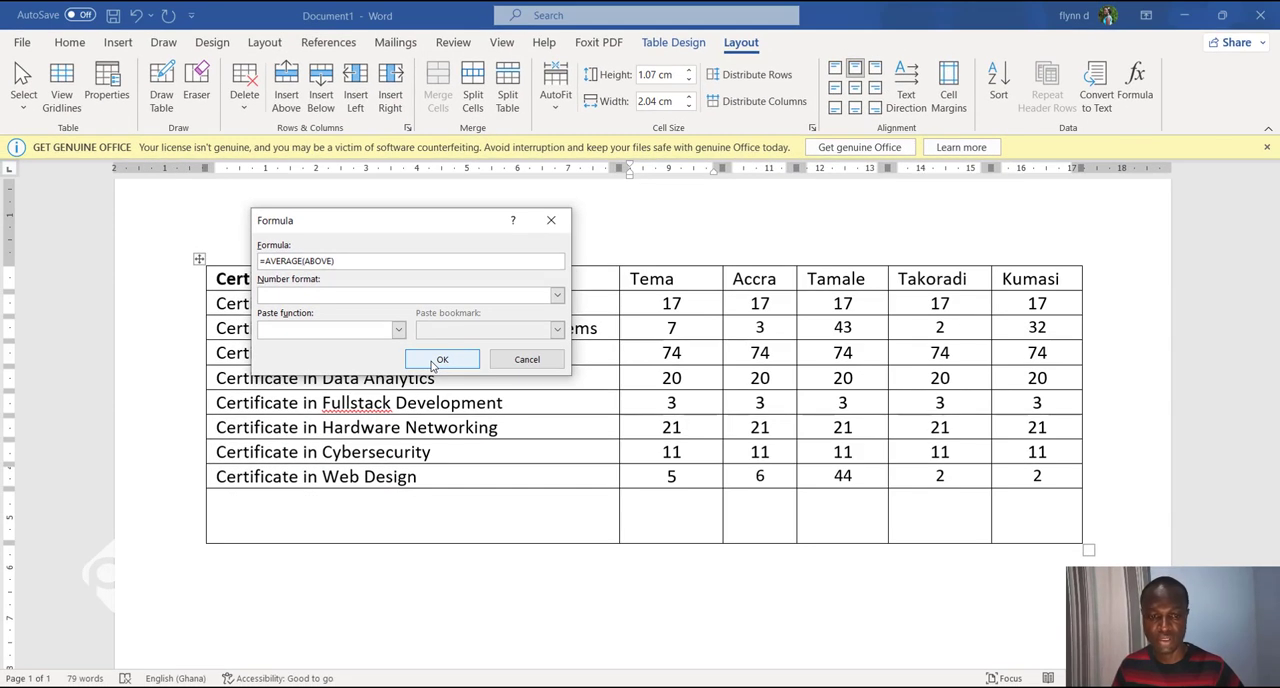
left_click(442, 360)
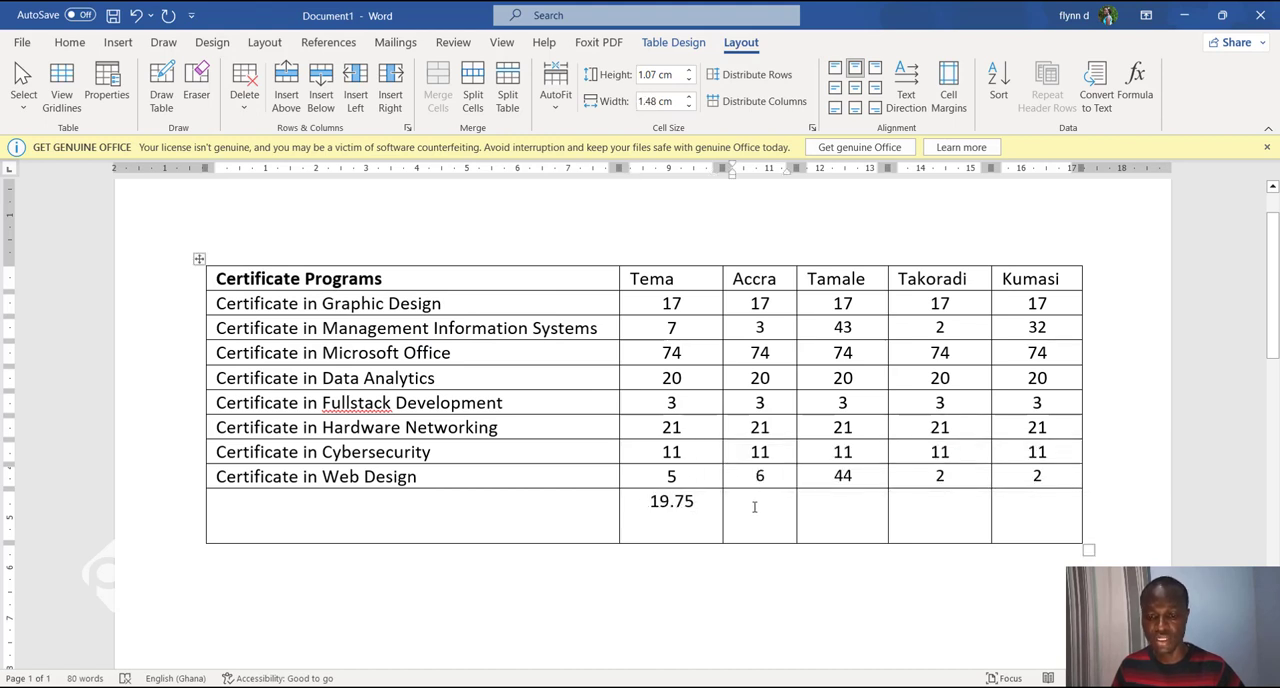
mouse_move(1150, 88)
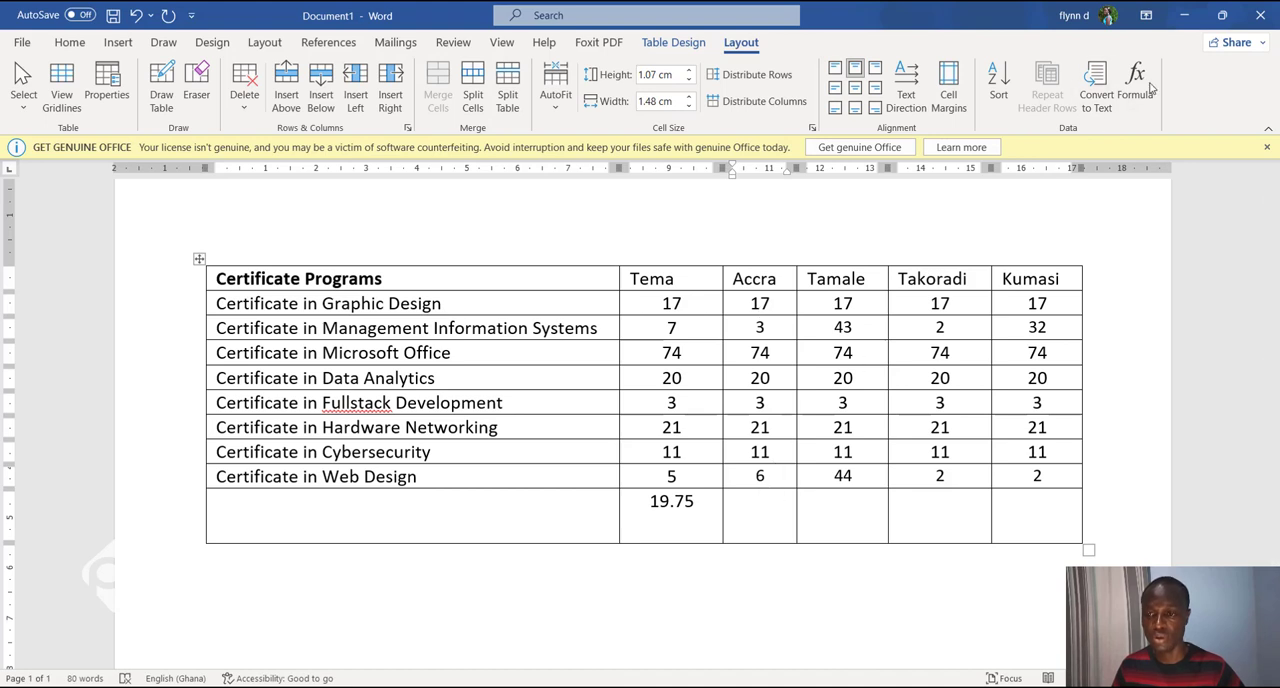
left_click(1136, 84)
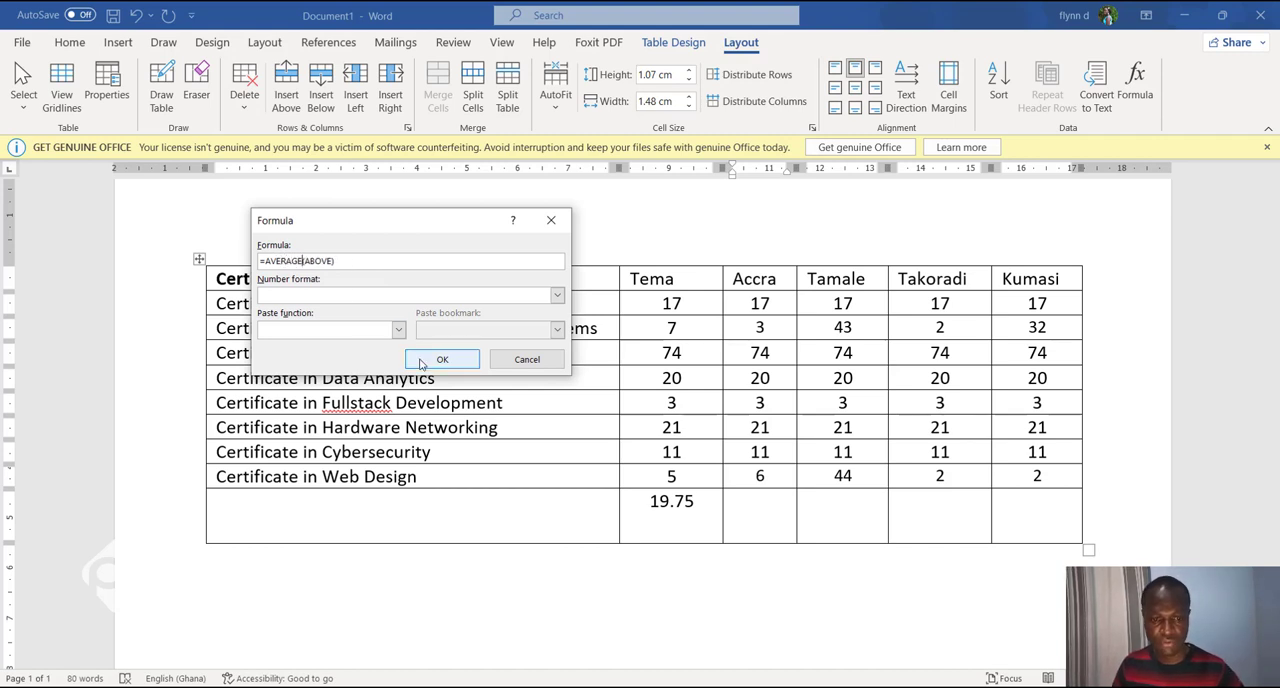
left_click(442, 360)
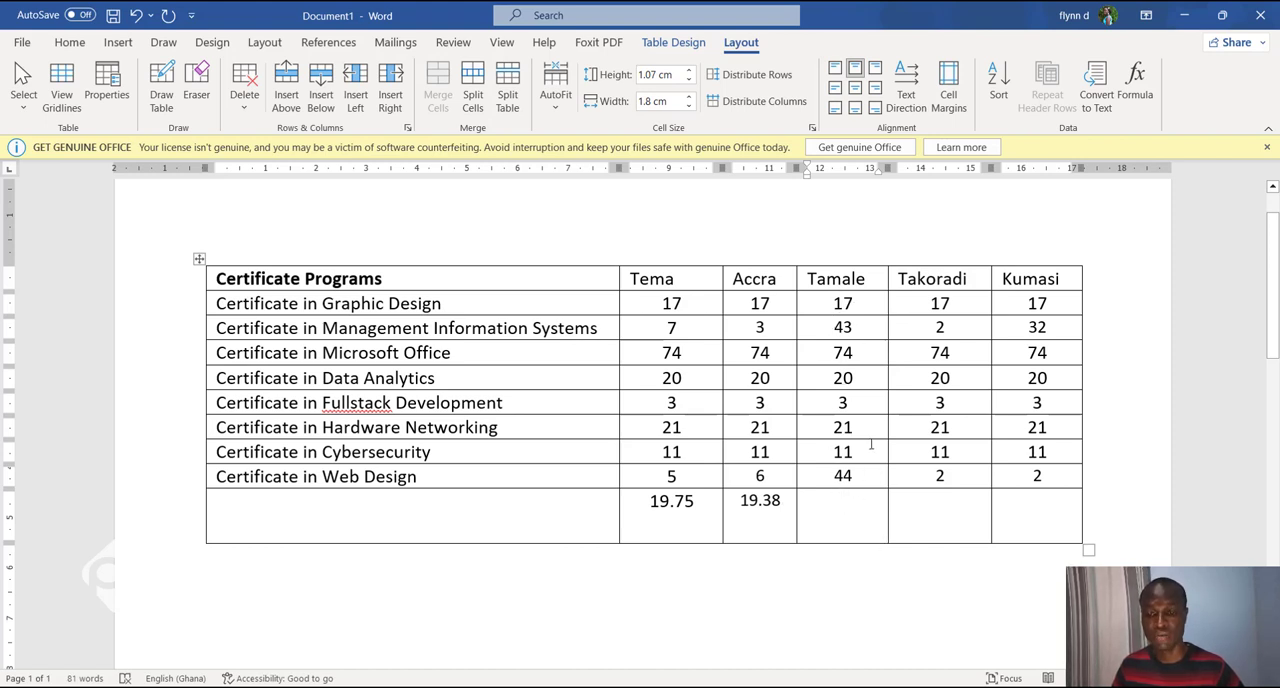
Step: Insert a COUNT(ABOVE) formula giving 8 in the bottom Tamale cell
left_click(844, 500)
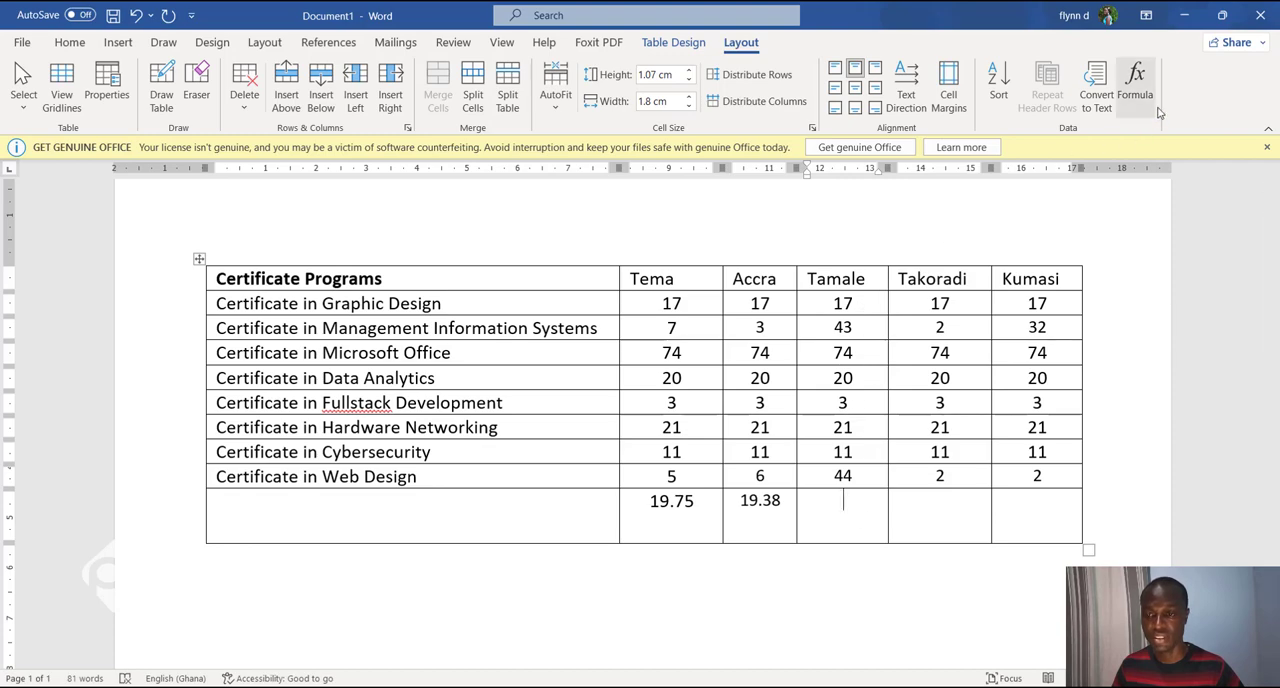
left_click(1136, 84)
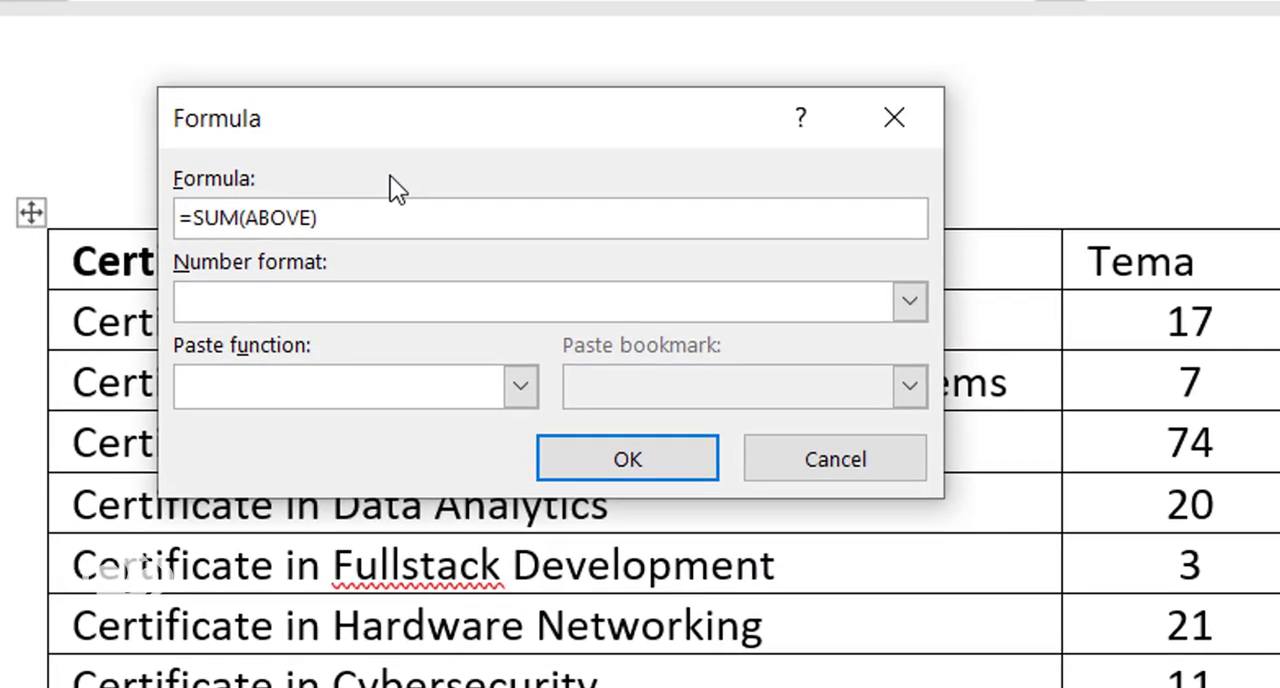
left_click(220, 218)
type("COUNT")
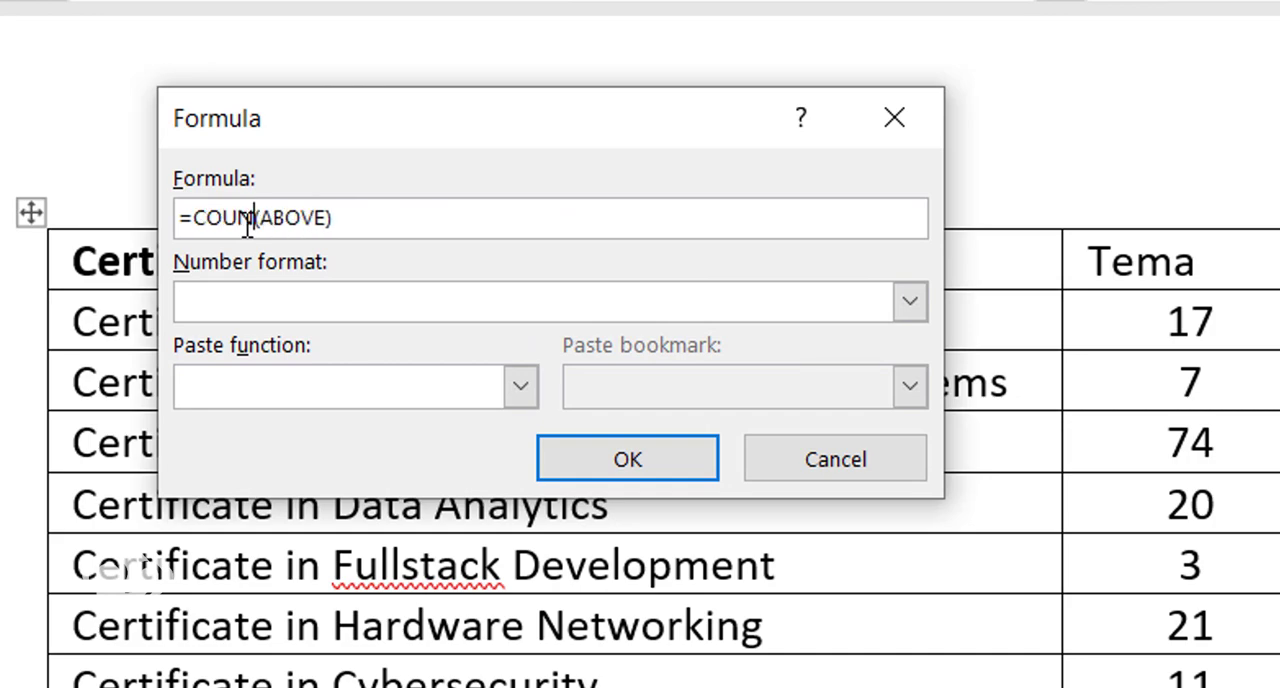
left_click(628, 458)
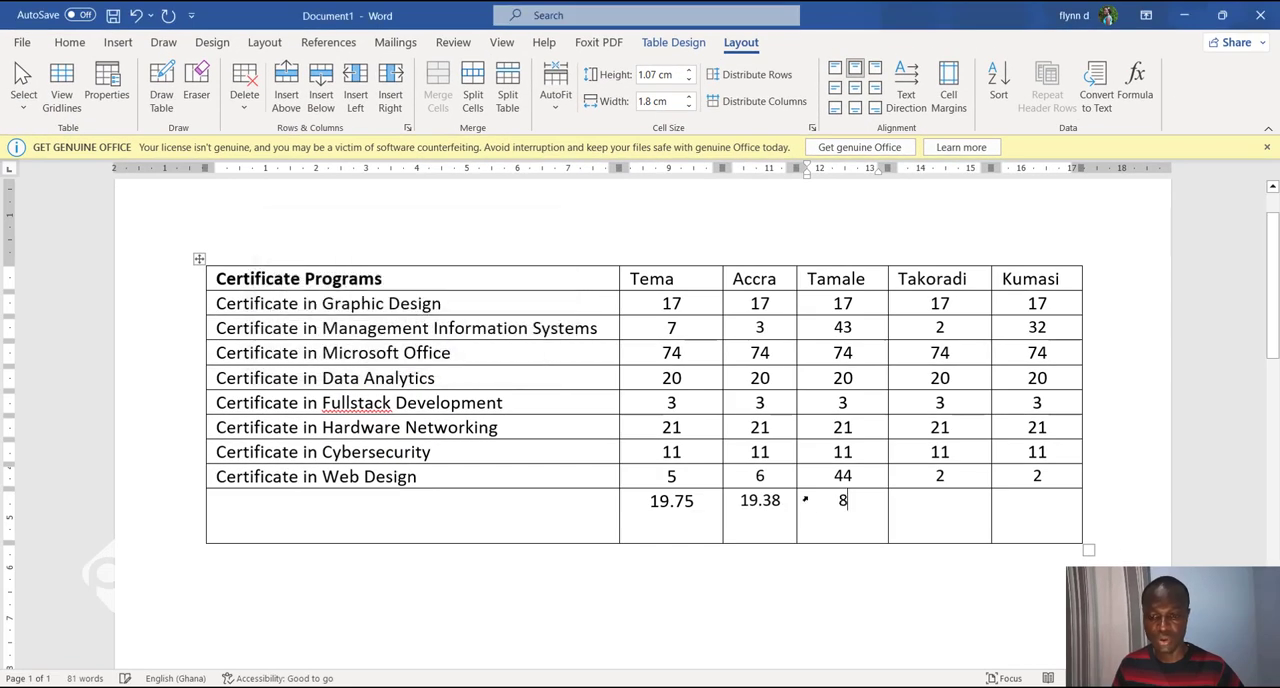